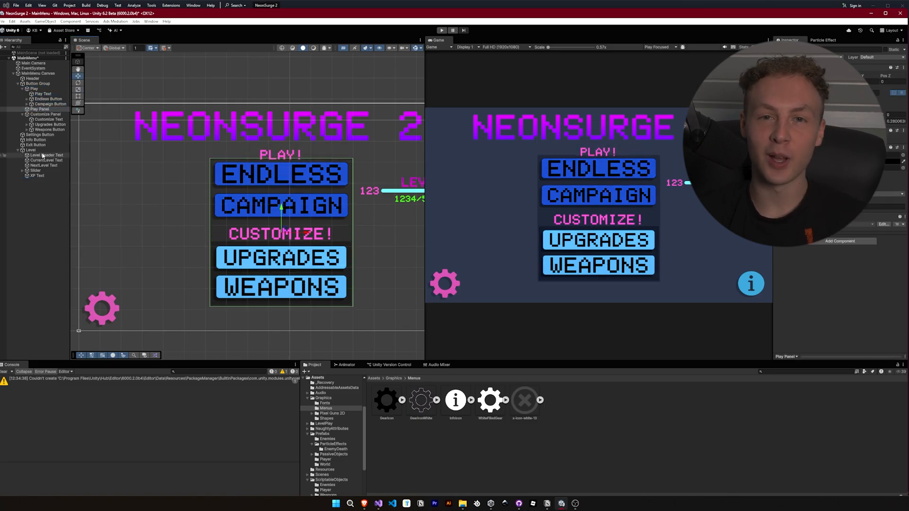
# Remove Play Panel and Customize Panel, adding one Background Panel Image under Button Group.
pyautogui.click(30, 180)
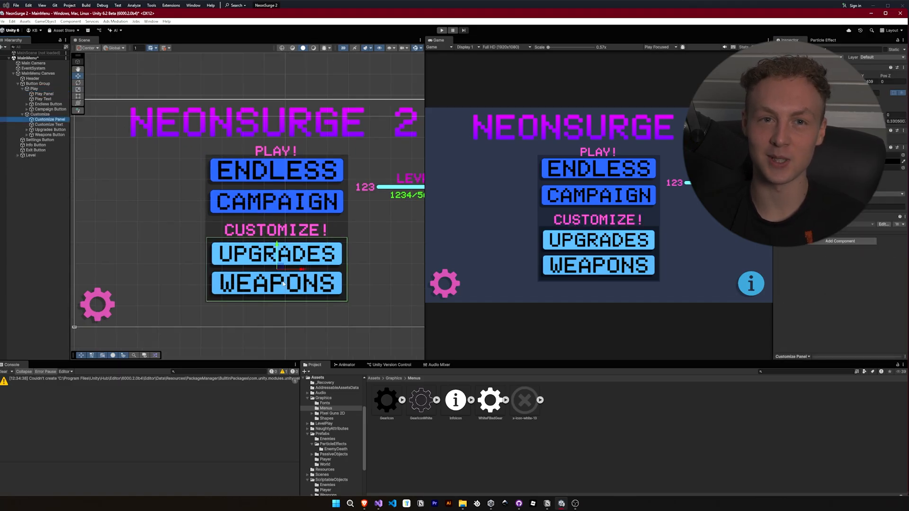
pyautogui.click(42, 93)
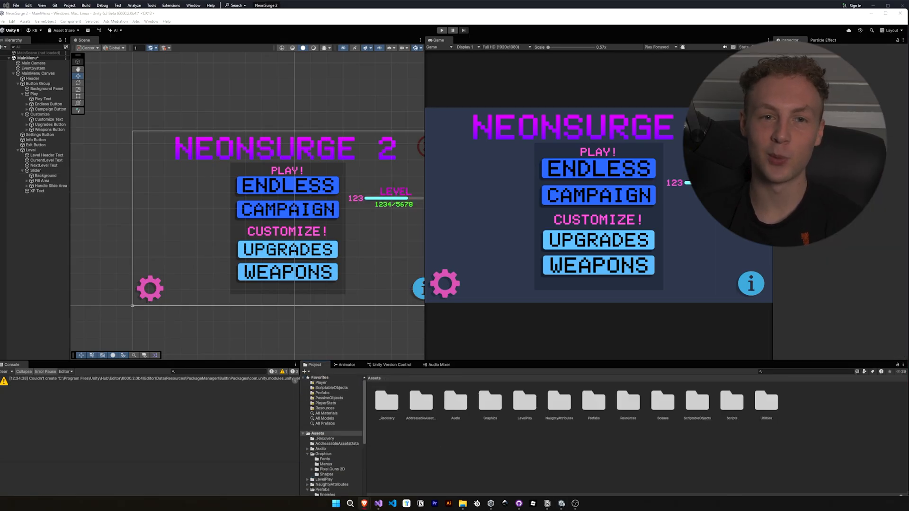
# Select Background Panel and open rounded-rectangle-32 from Assets > Graphics for inspection.
pyautogui.click(30, 150)
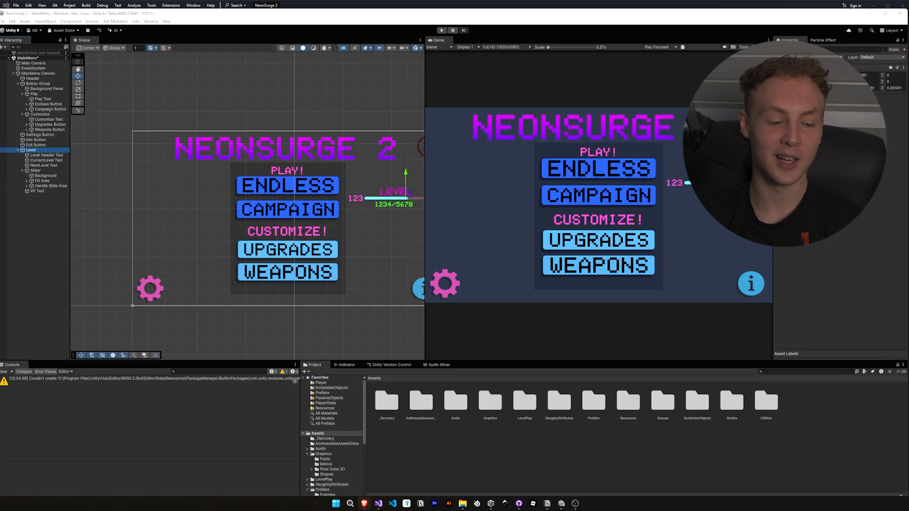
pyautogui.click(840, 241)
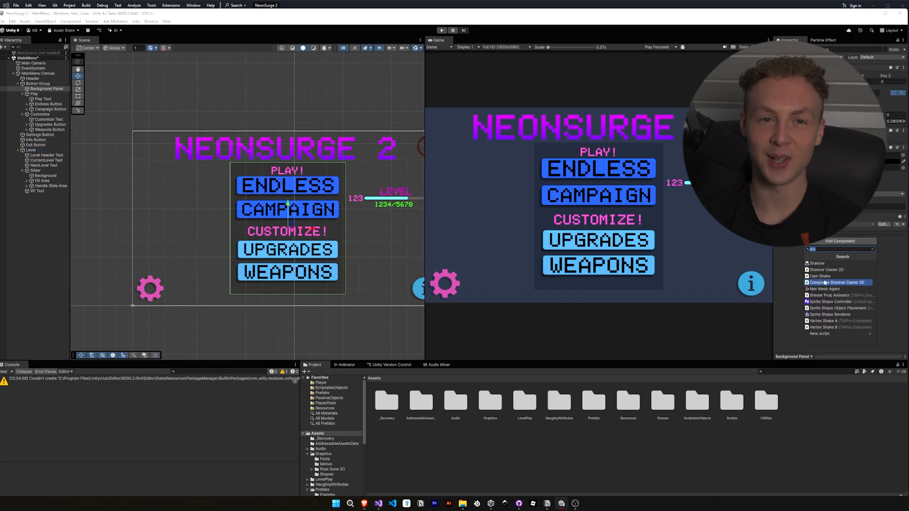
pyautogui.click(835, 282)
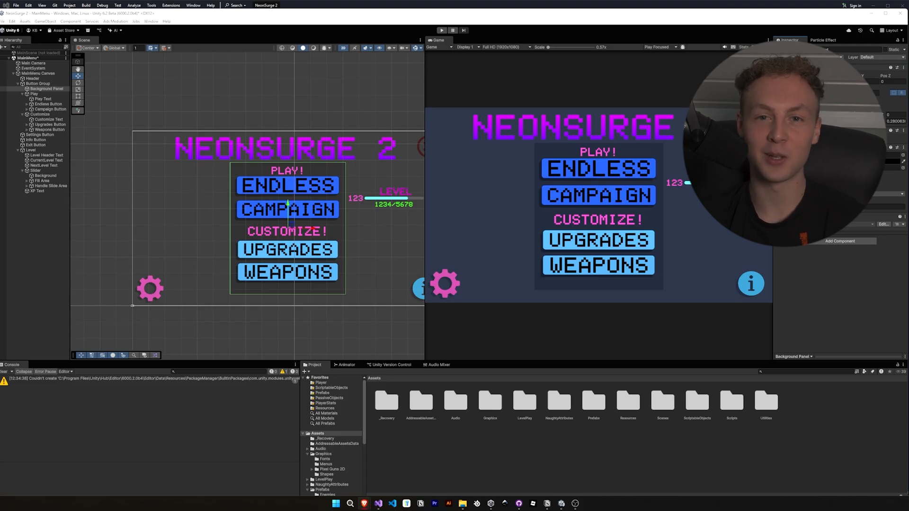
pyautogui.click(489, 400)
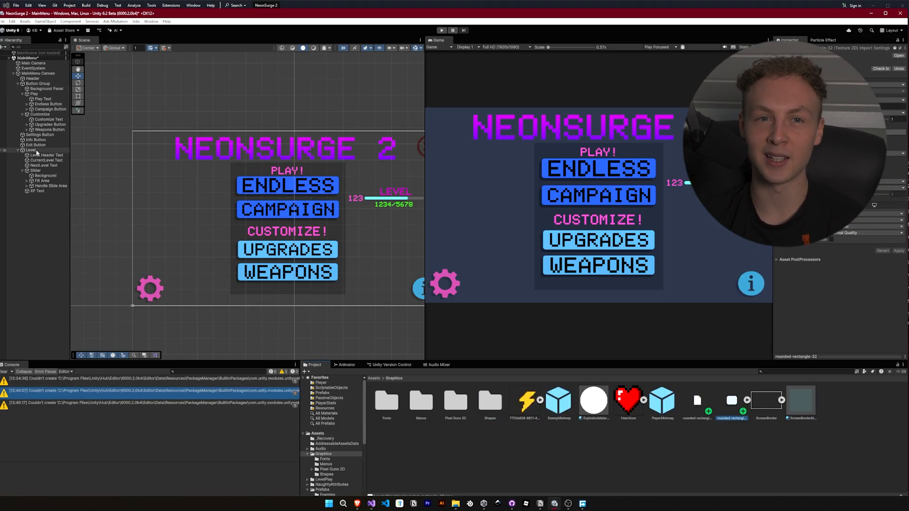
# Set a larger rounded rectangle sprite as the Background Panel's Source Image for rounded corners.
pyautogui.click(47, 88)
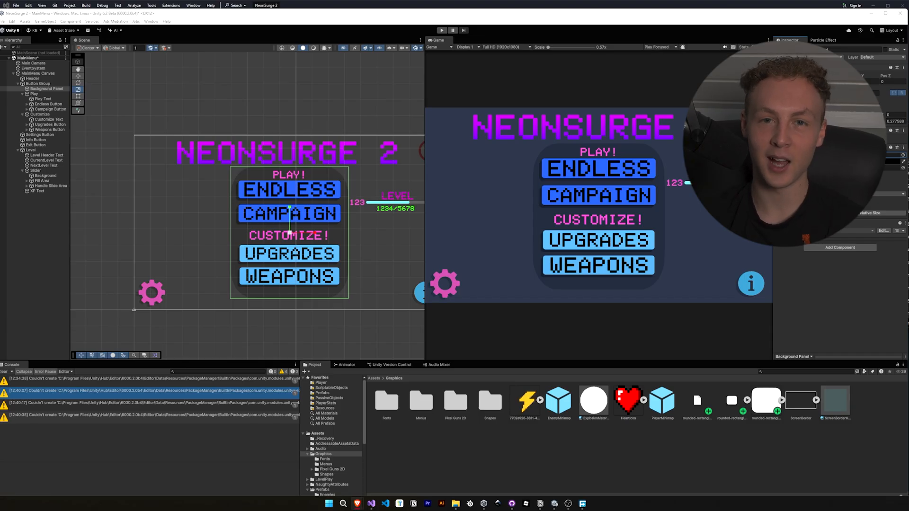
pyautogui.click(765, 399)
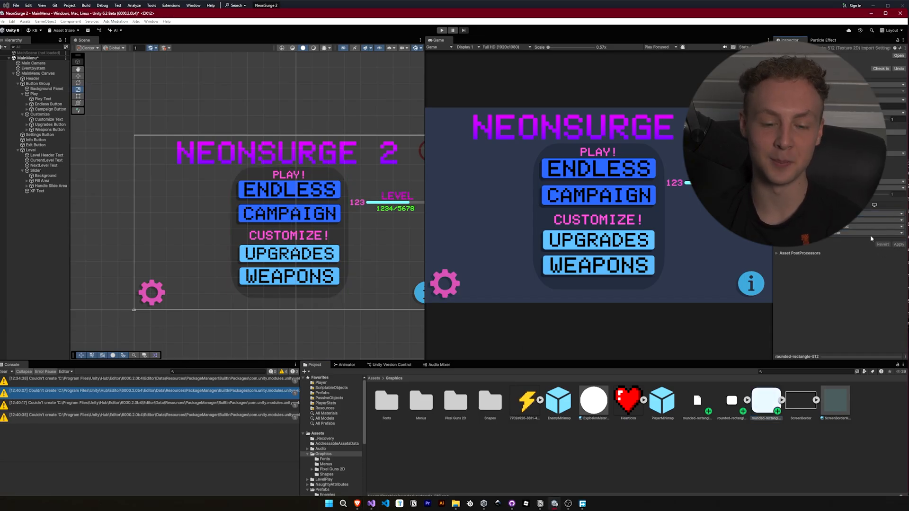
pyautogui.moveTo(568, 47); pyautogui.dragTo(599, 47)
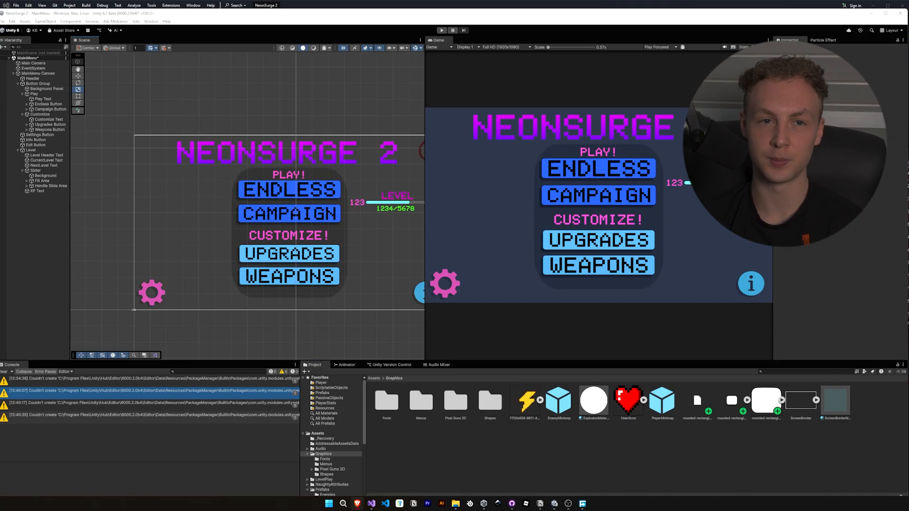
pyautogui.click(800, 400)
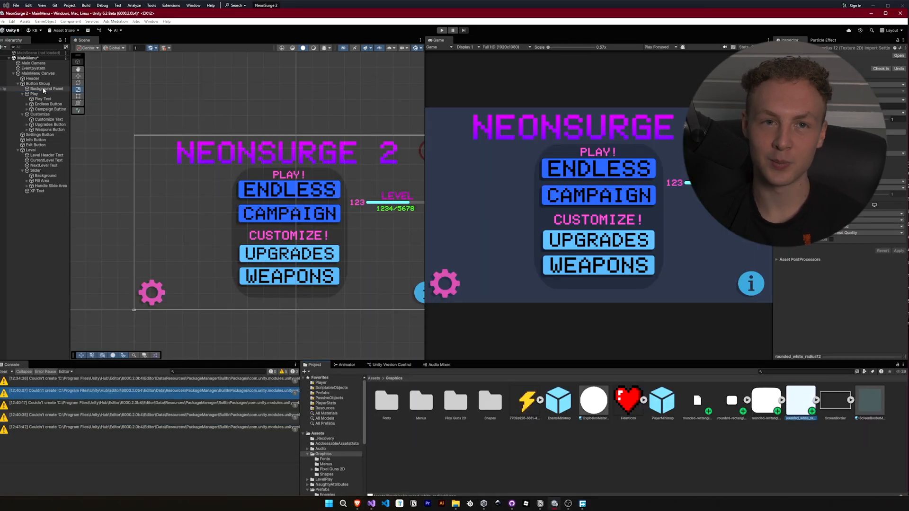
# Assign the radius-12 rounded_white sprite to Background Panel and move it into Graphics/Menus.
pyautogui.doubleClick(800, 400)
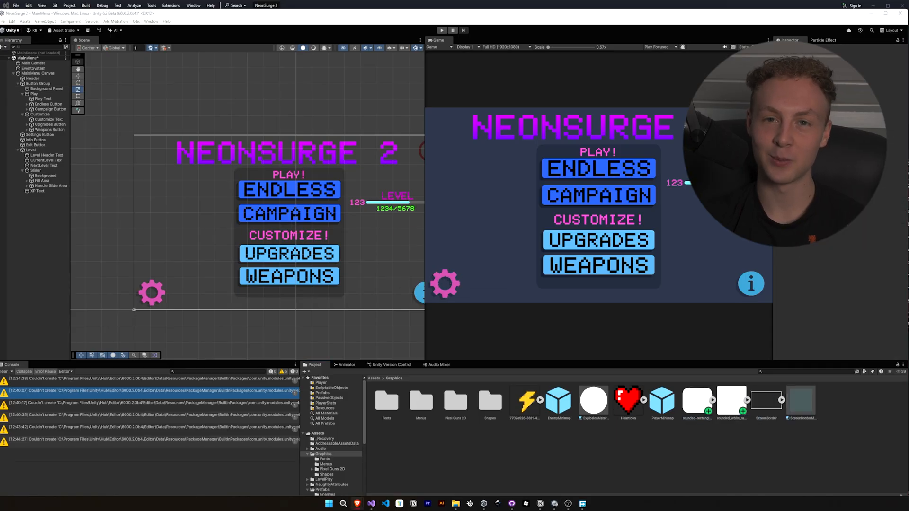
pyautogui.click(46, 88)
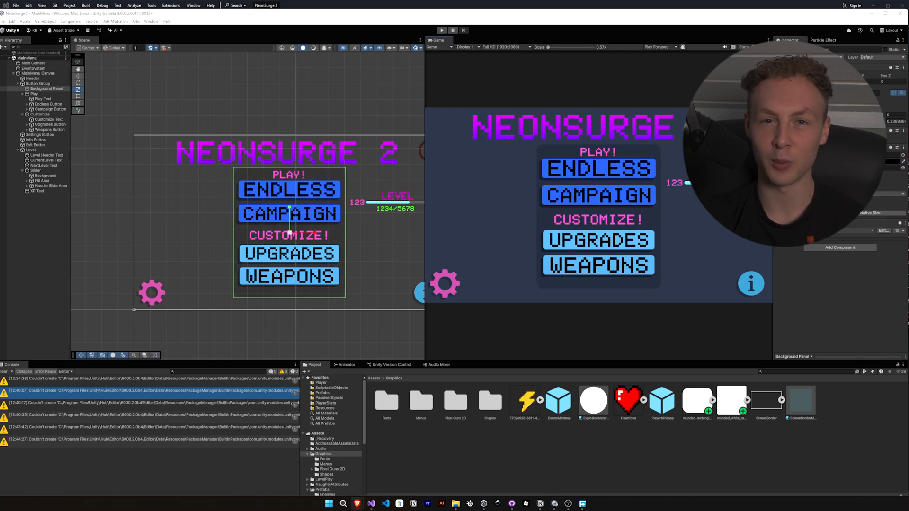
pyautogui.click(36, 145)
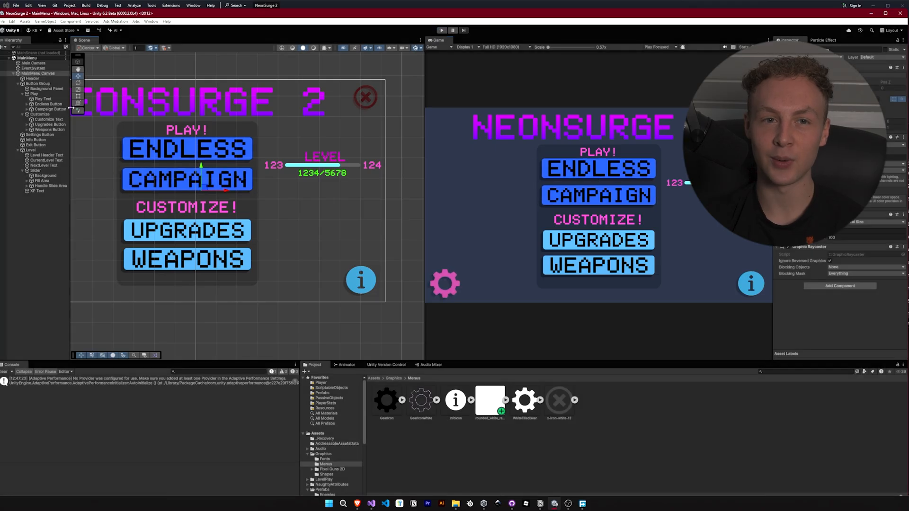
# Expand the Endless, Campaign, Upgrades and Weapons buttons to reveal their Text (TMP) children.
pyautogui.click(47, 103)
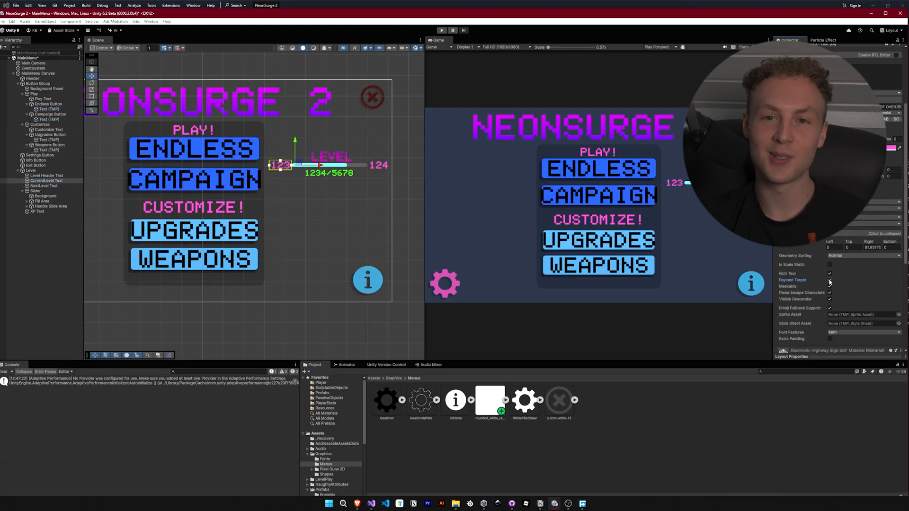
pyautogui.click(37, 212)
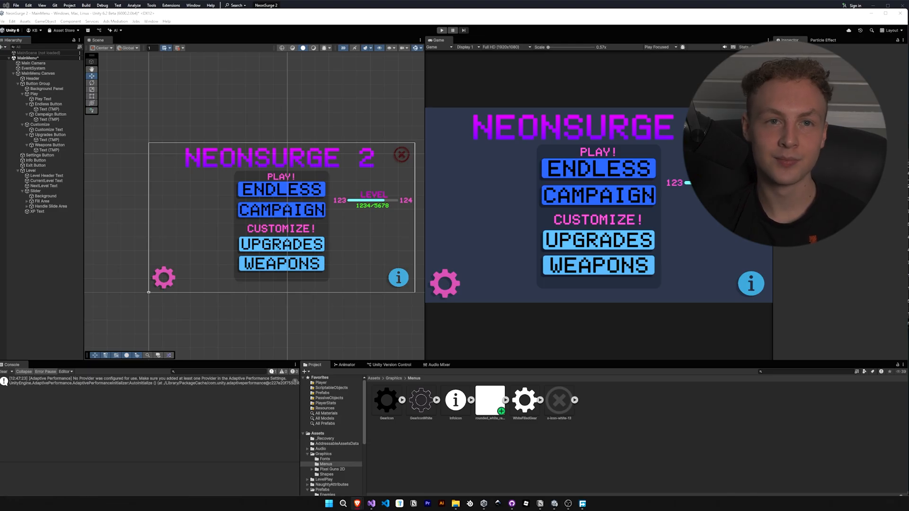
# Set the menu buttons' Transition to Color Tint and choose their state colours.
pyautogui.click(38, 211)
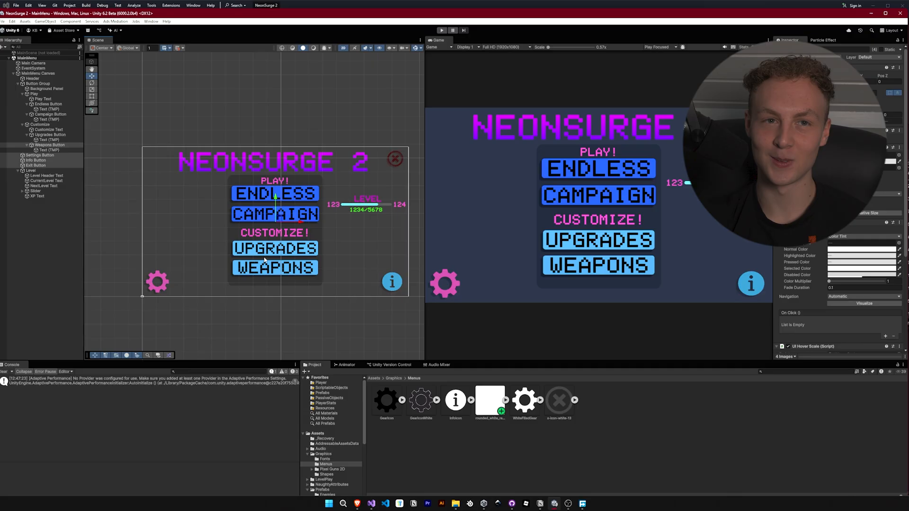
pyautogui.click(862, 250)
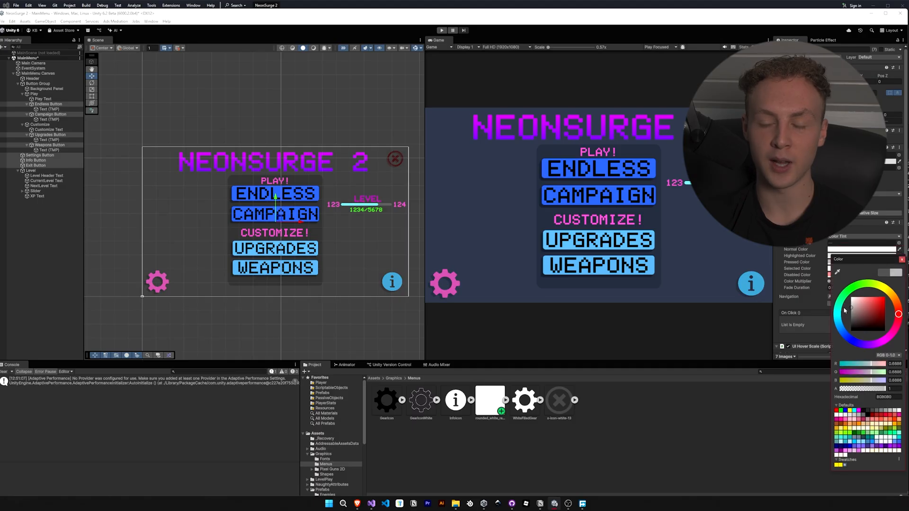
pyautogui.click(441, 30)
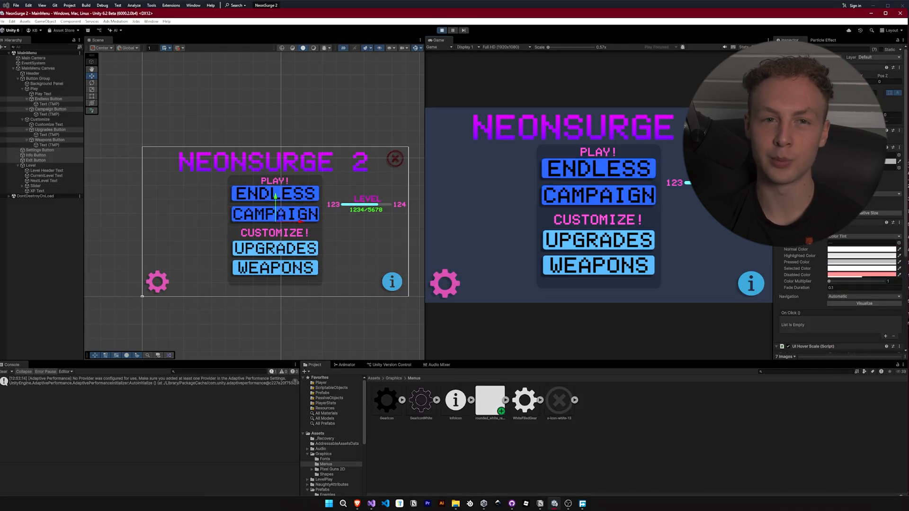
pyautogui.moveTo(454, 178)
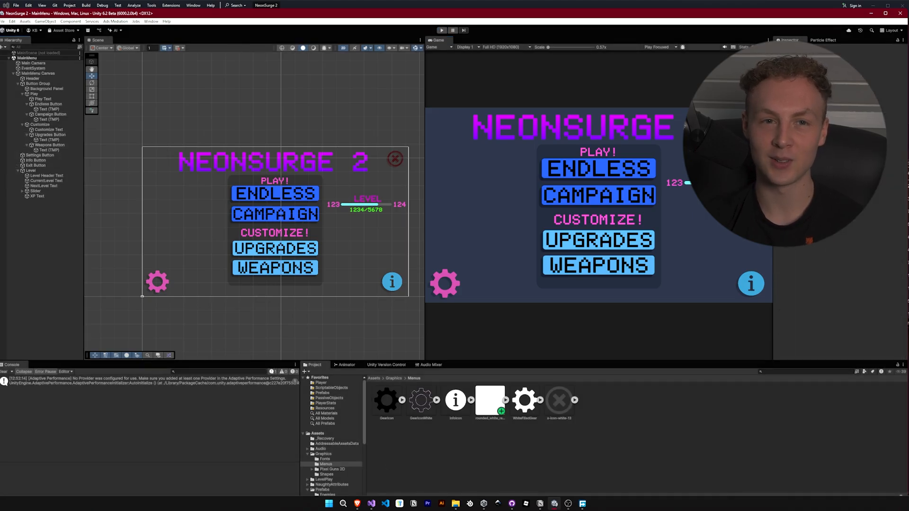
# In MainMenuManager.cs, add OnExit/OnInfo ButtonPressed stubs in #region Buttons, plus a Header attribute.
pyautogui.click(39, 201)
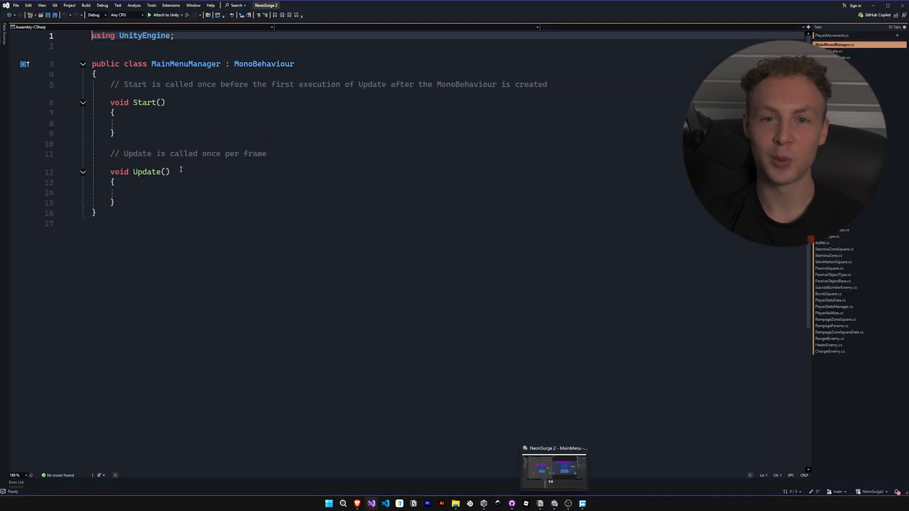
pyautogui.write('public void OnExitButtonPressed(')
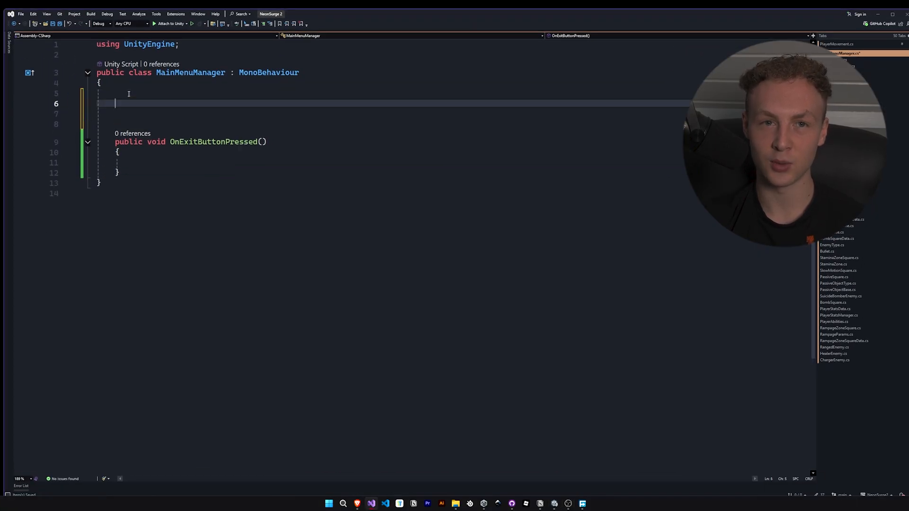
pyautogui.write('public void')
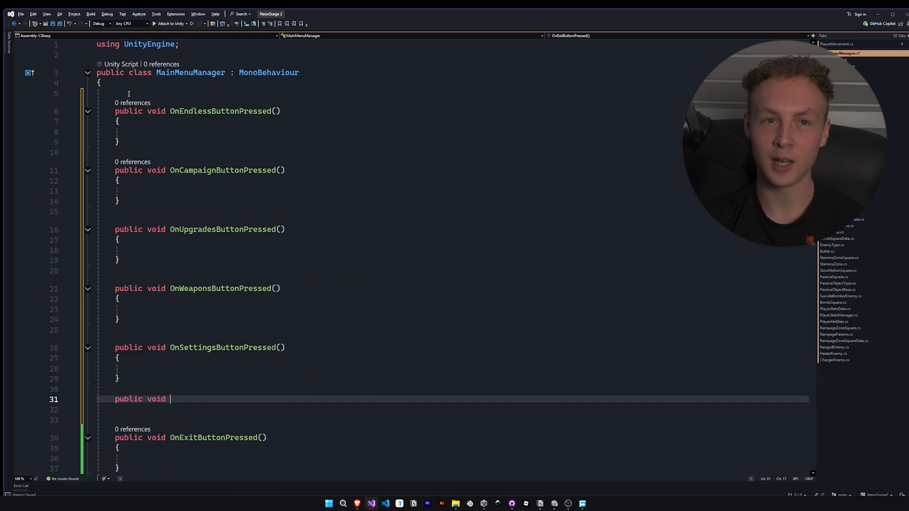
pyautogui.write('OnInfoButtonPressed()')
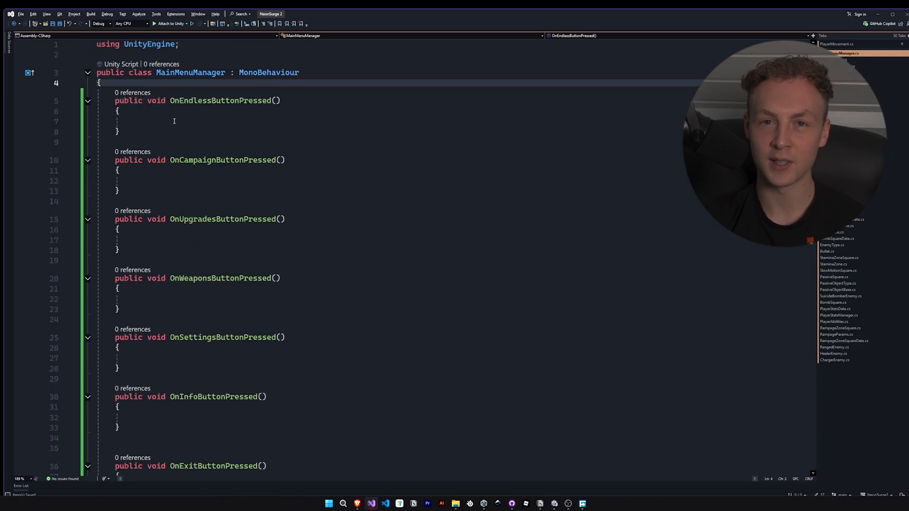
pyautogui.write('#region Buttons')
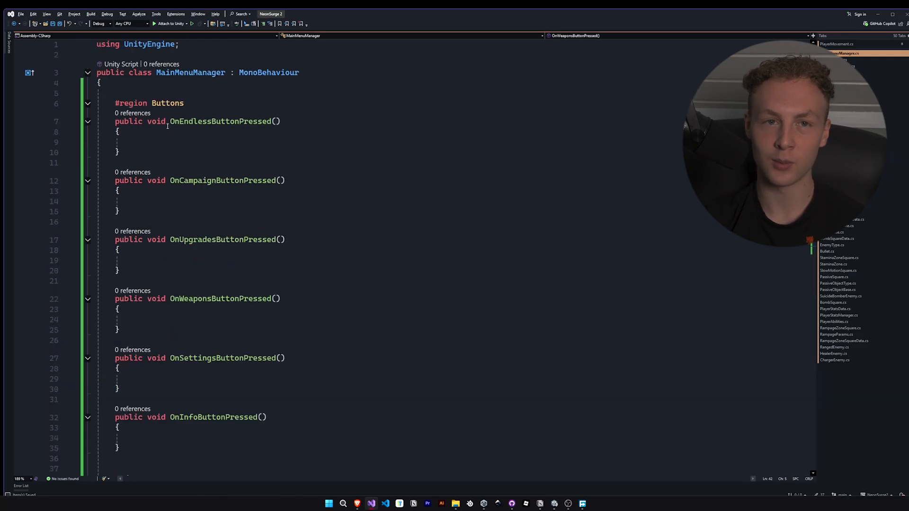
pyautogui.write('[Header("")]')
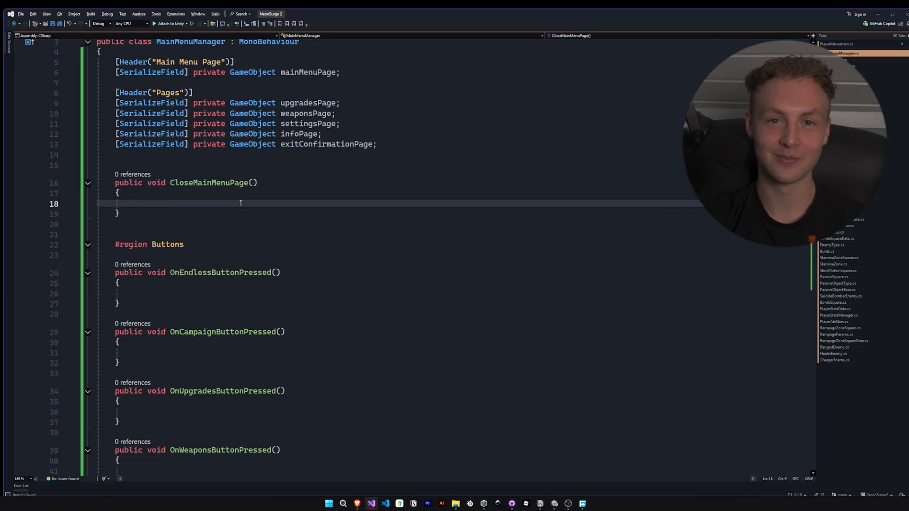
# Make CloseMainMenuPage call mainMenuPage.SetActive(false), call it from handlers, and add [Header("Play")].
pyautogui.write('mainMenuPage.SetActive(false);')
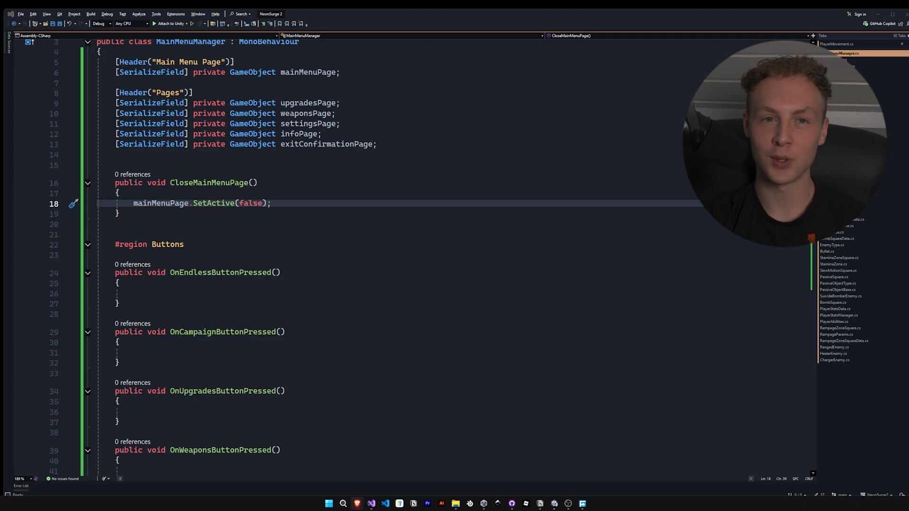
pyautogui.click(285, 203)
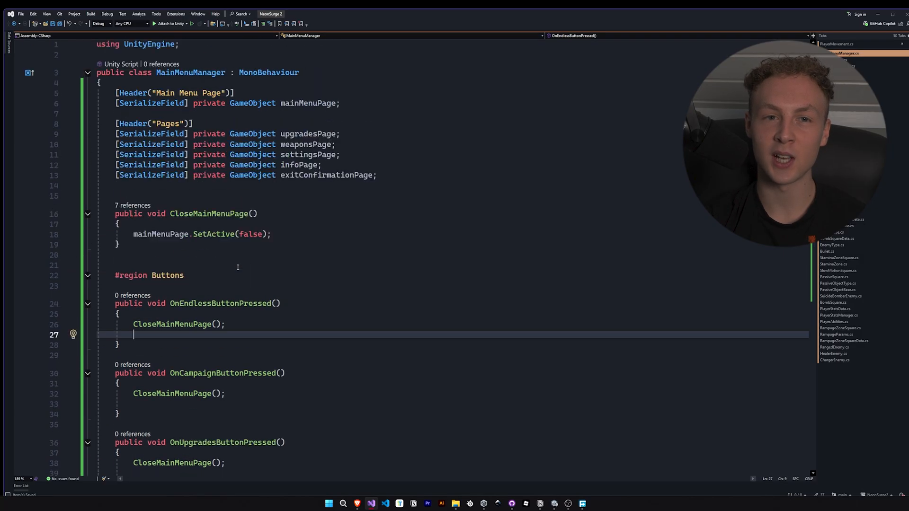
pyautogui.write('[Header("Play")]')
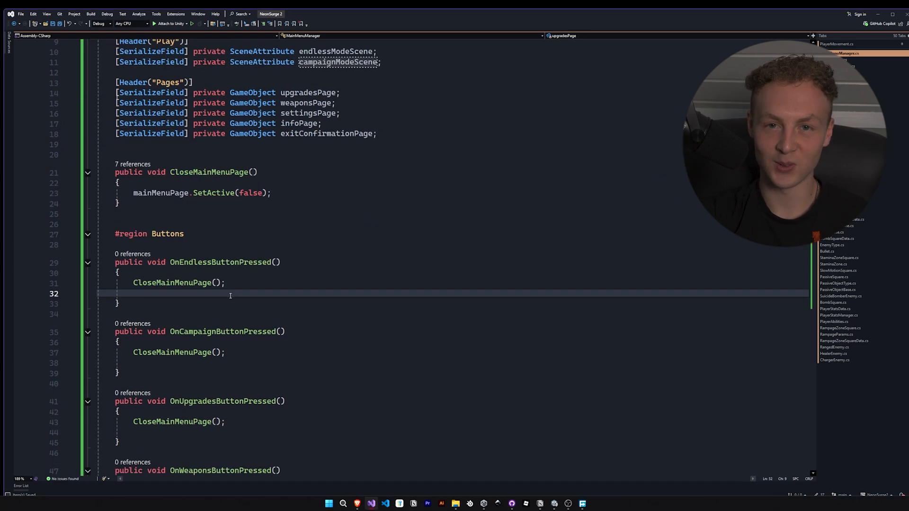
# Add endlessModeScene field, load it with SceneManager.LoadScene, and start the upgradesPage handler.
pyautogui.write('endlessModeScene')
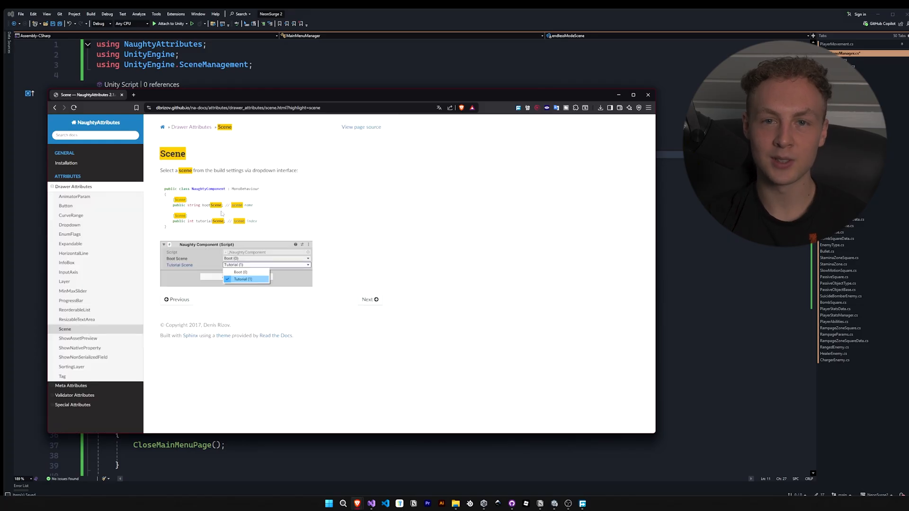
pyautogui.moveTo(87, 94)
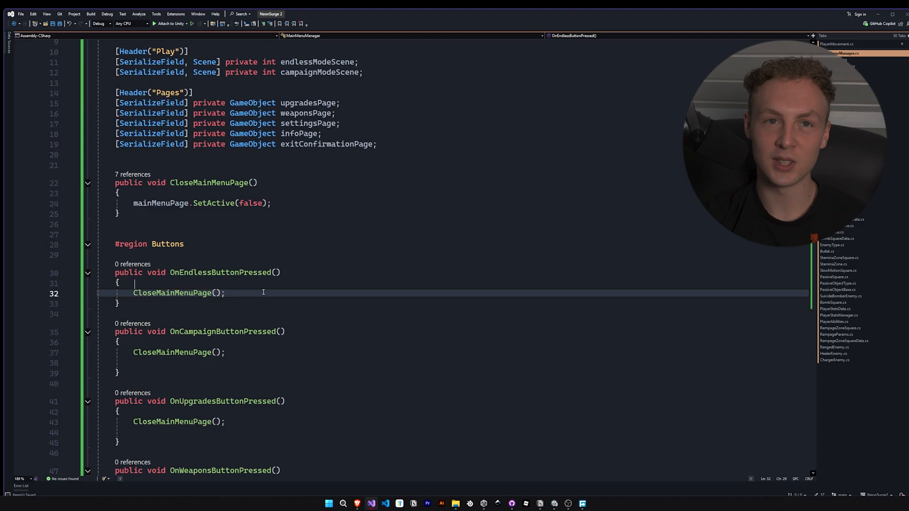
pyautogui.write('SceneManager.')
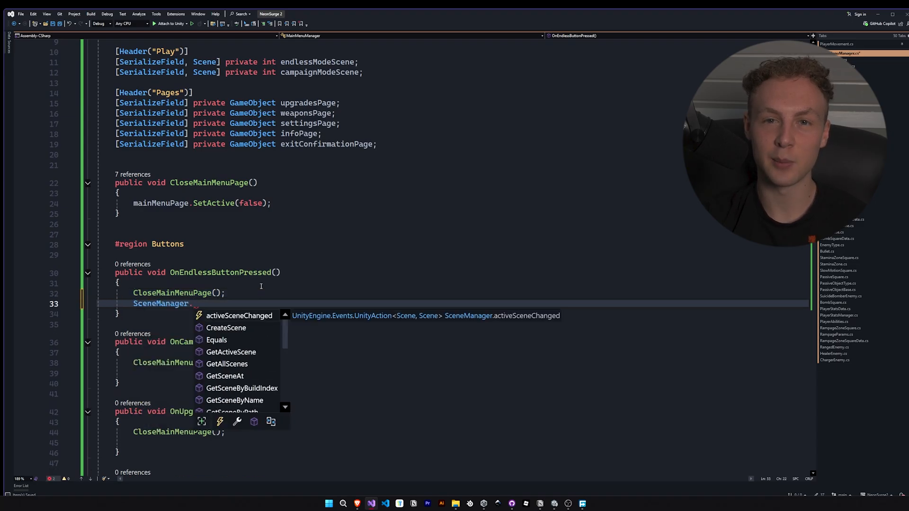
pyautogui.write('LoadScene(endlessModeScene);')
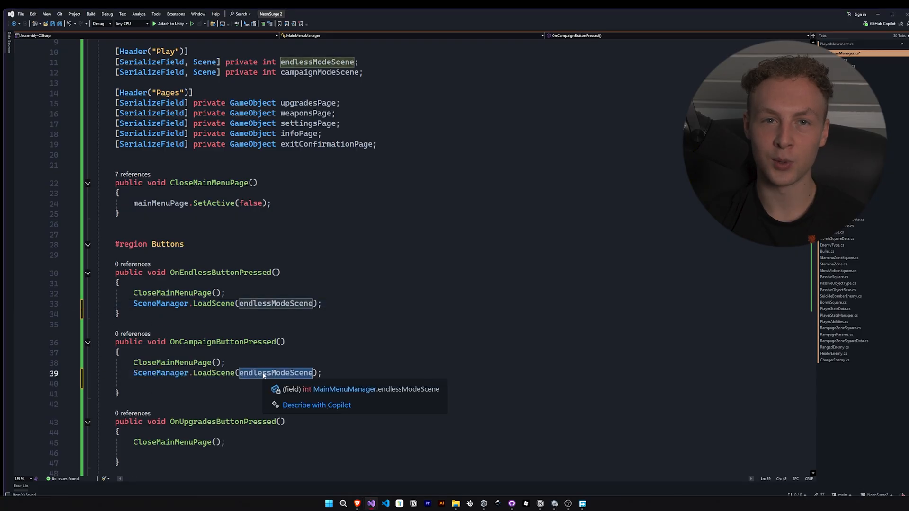
pyautogui.write('upgradesPage.s')
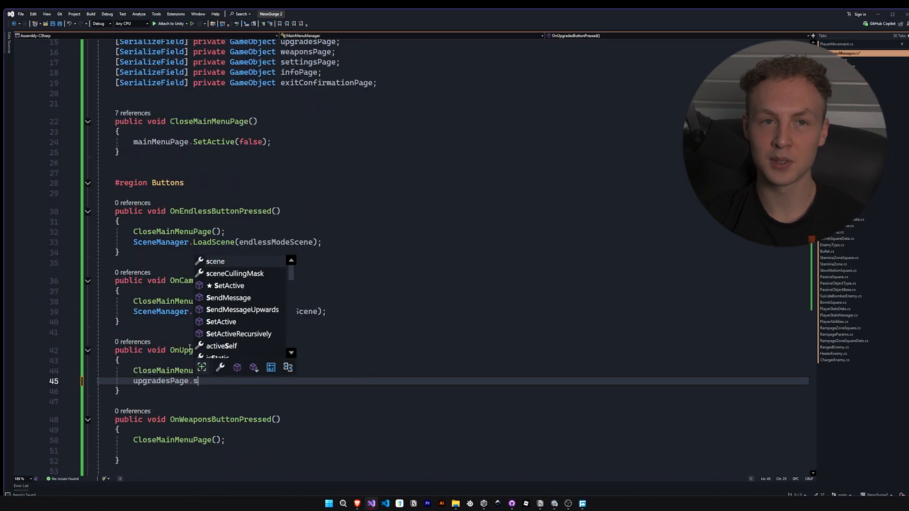